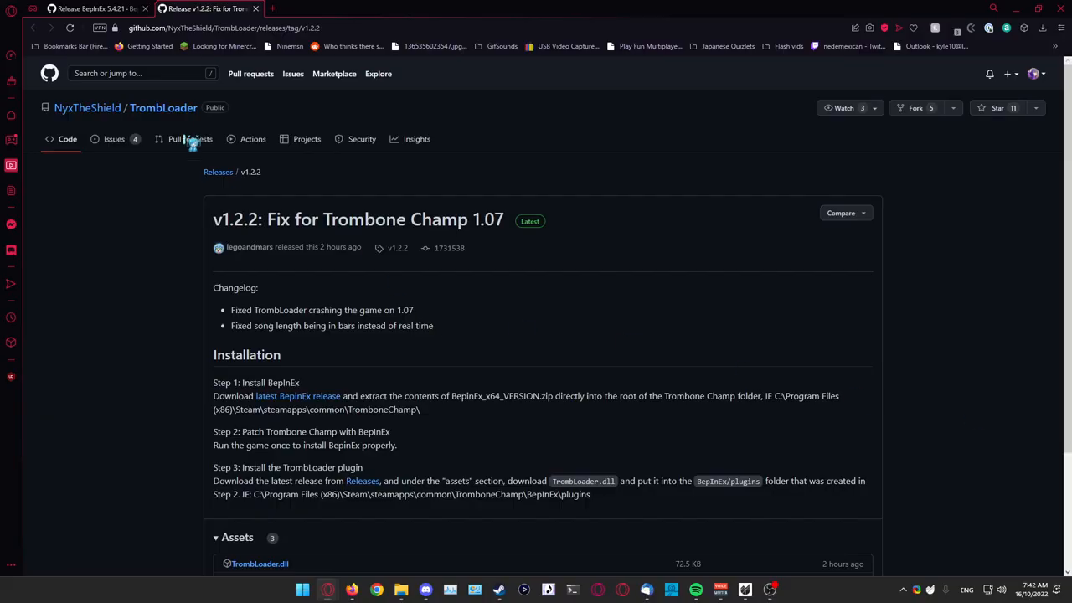
- Download BepInEx_x64_5.4.21.0.zip from the release's Assets list
left_click(87, 9)
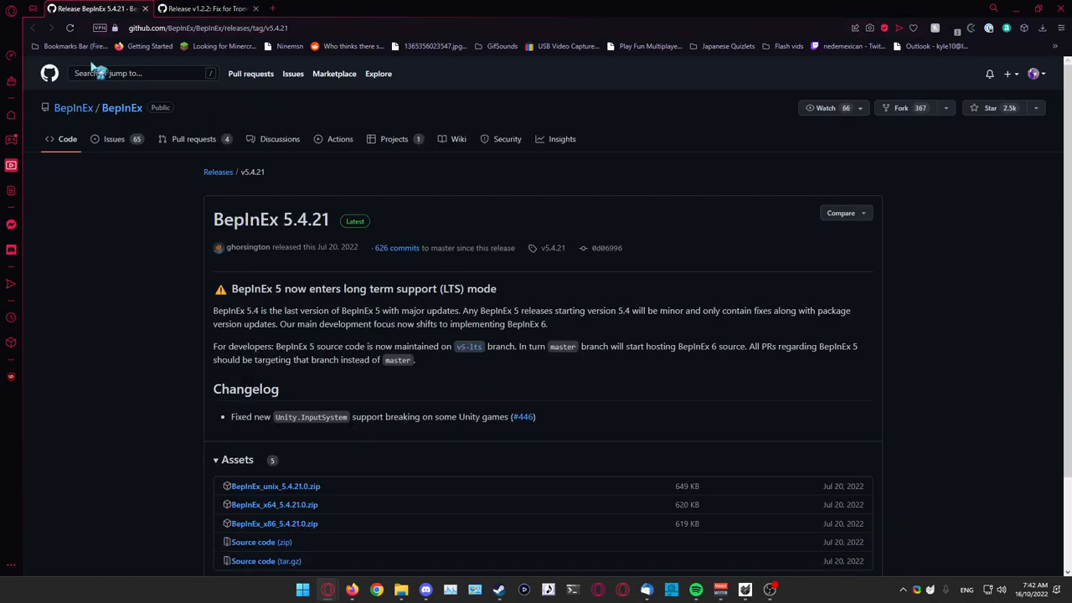
mouse_move(1001, 37)
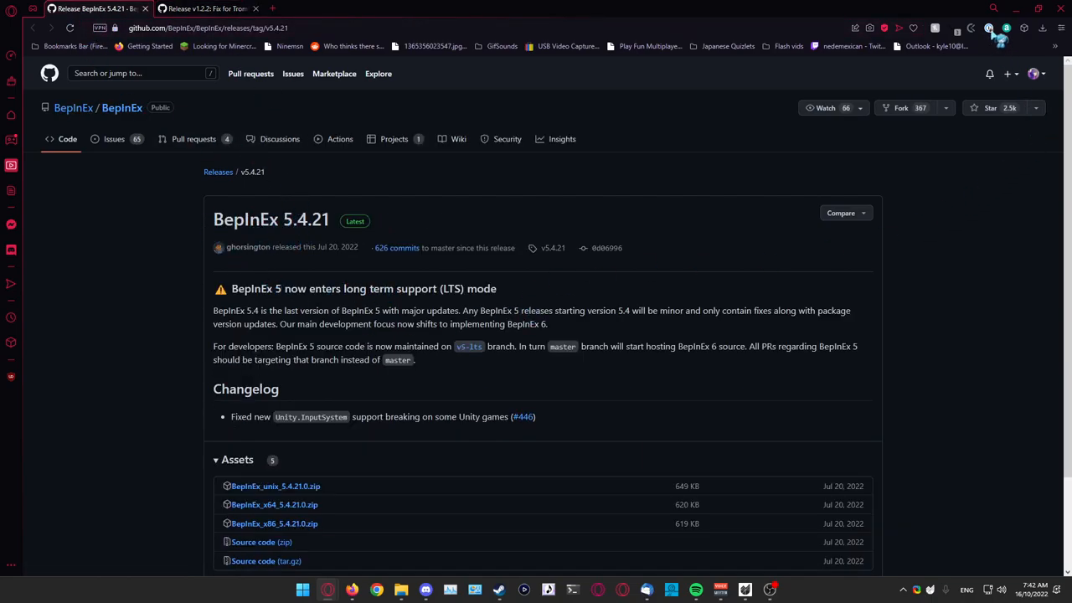
scroll("down", 3)
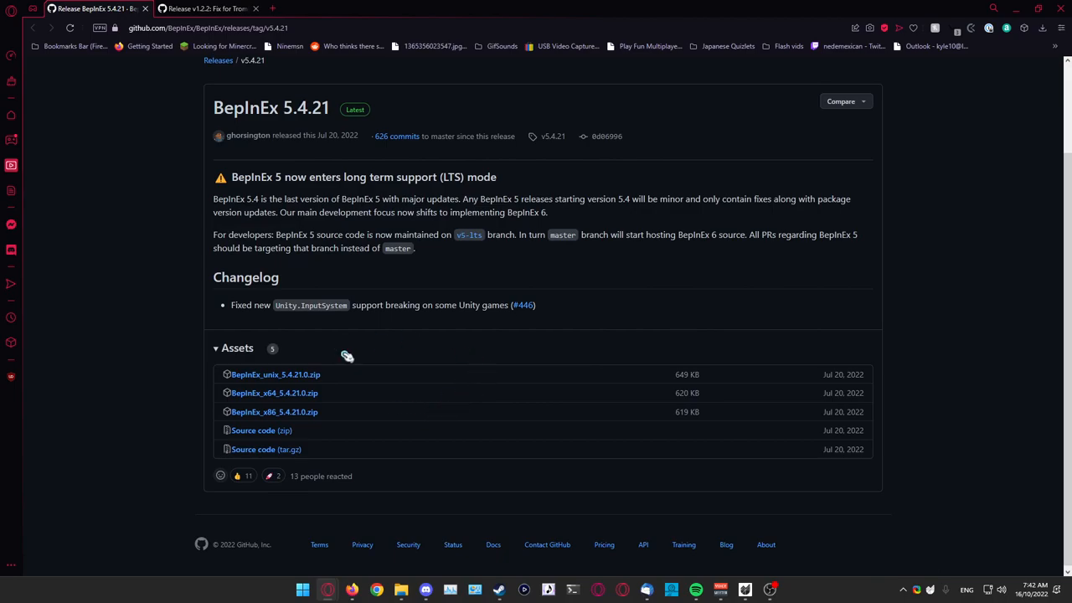
mouse_move(767, 272)
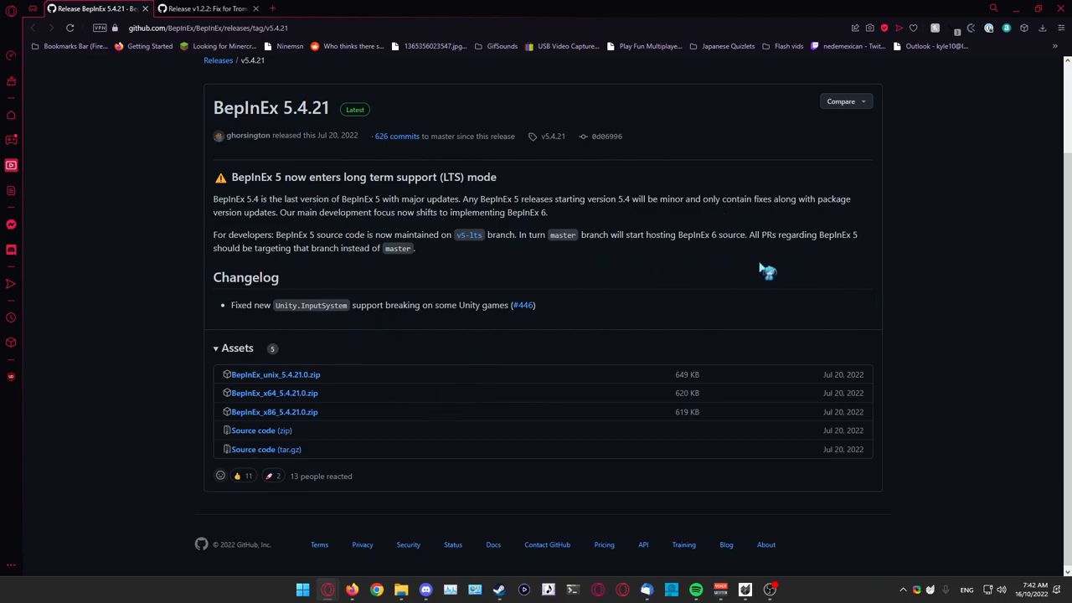
mouse_move(275, 392)
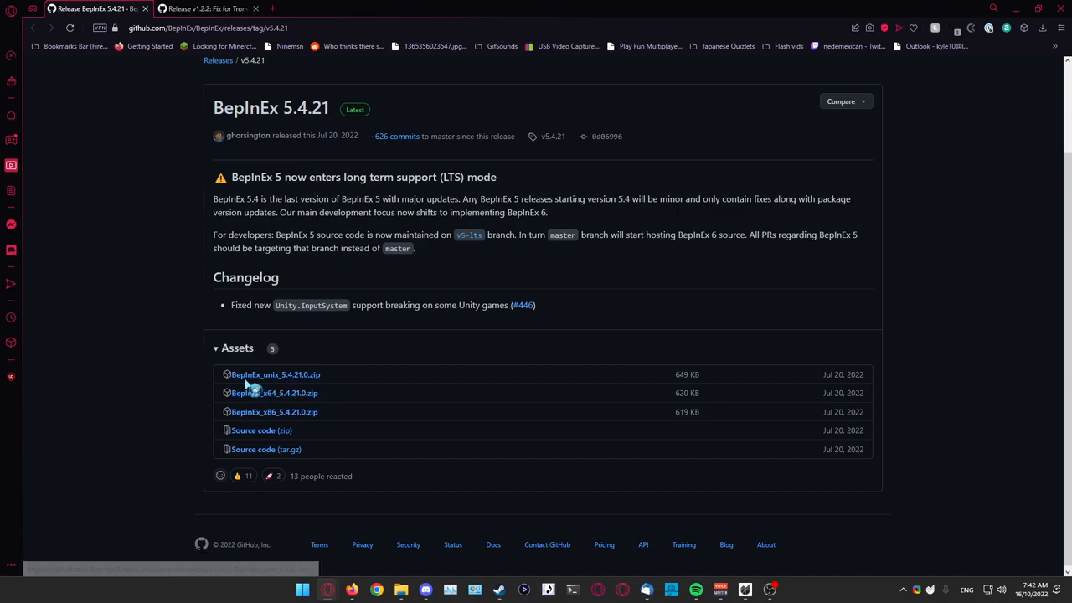
mouse_move(301, 407)
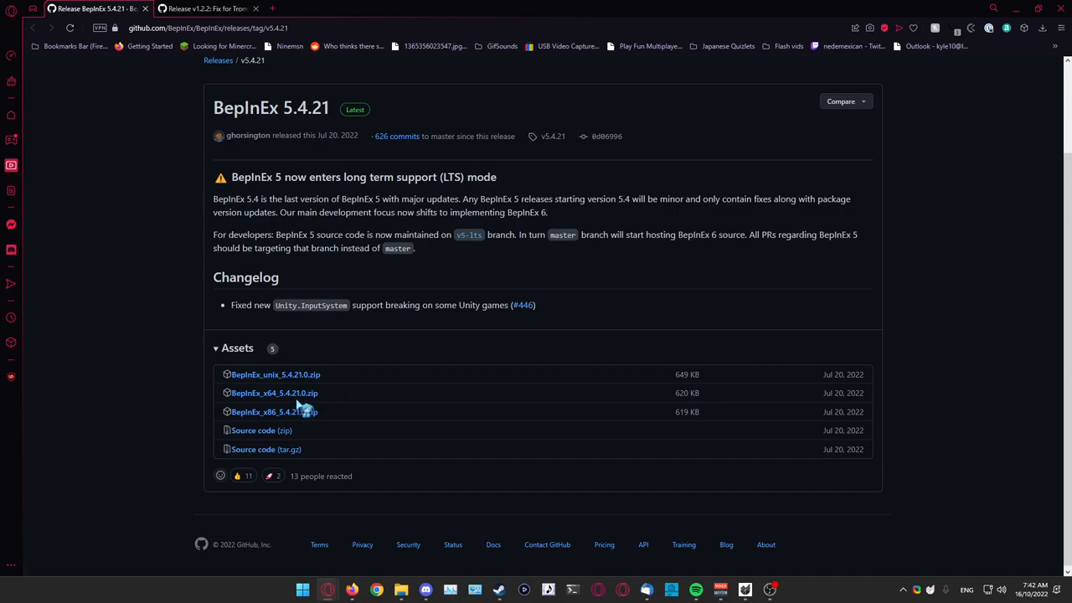
left_click(273, 392)
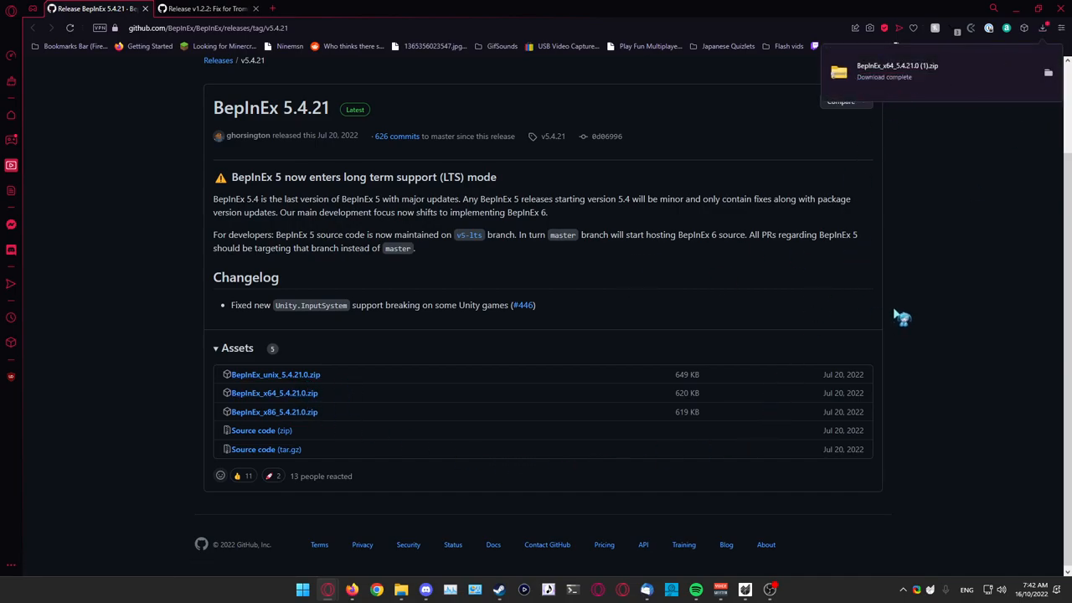
mouse_move(951, 84)
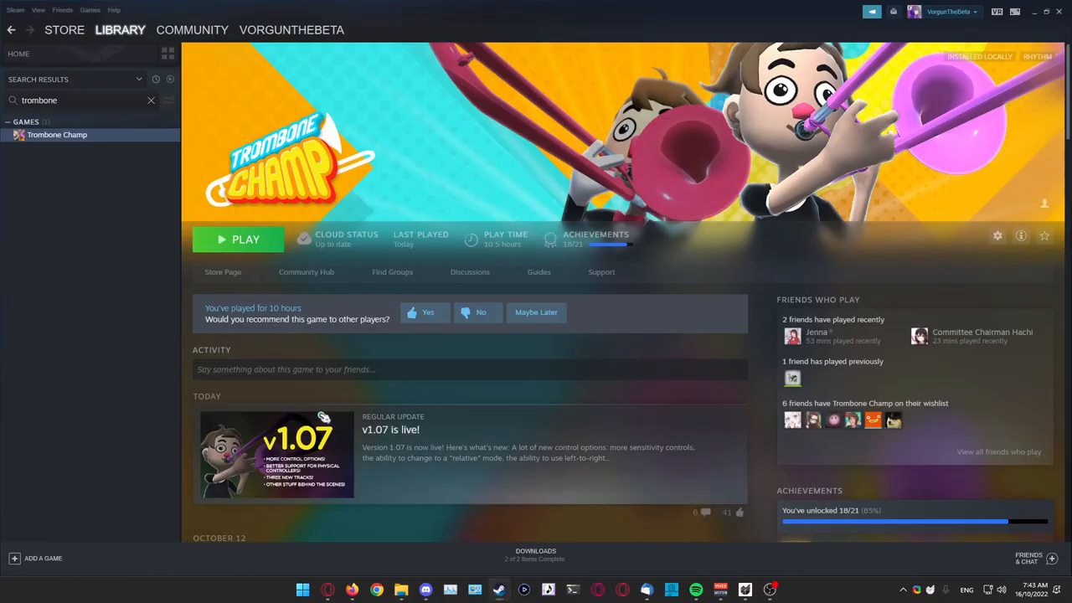
- Browse Trombone Champ's local files and copy the BepInEx zip contents in, replacing existing files
right_click(57, 134)
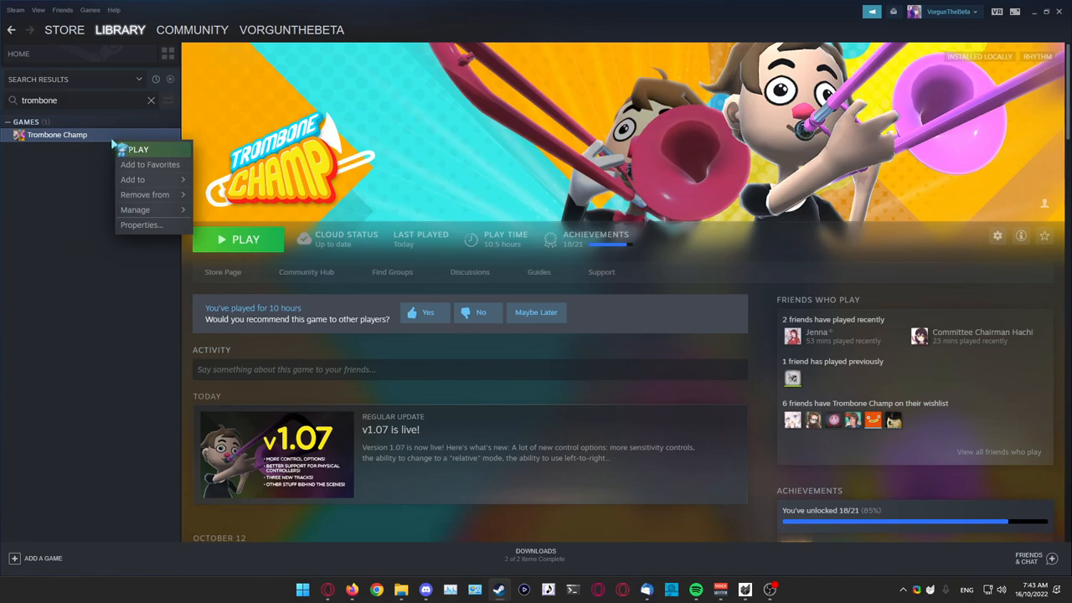
mouse_move(134, 210)
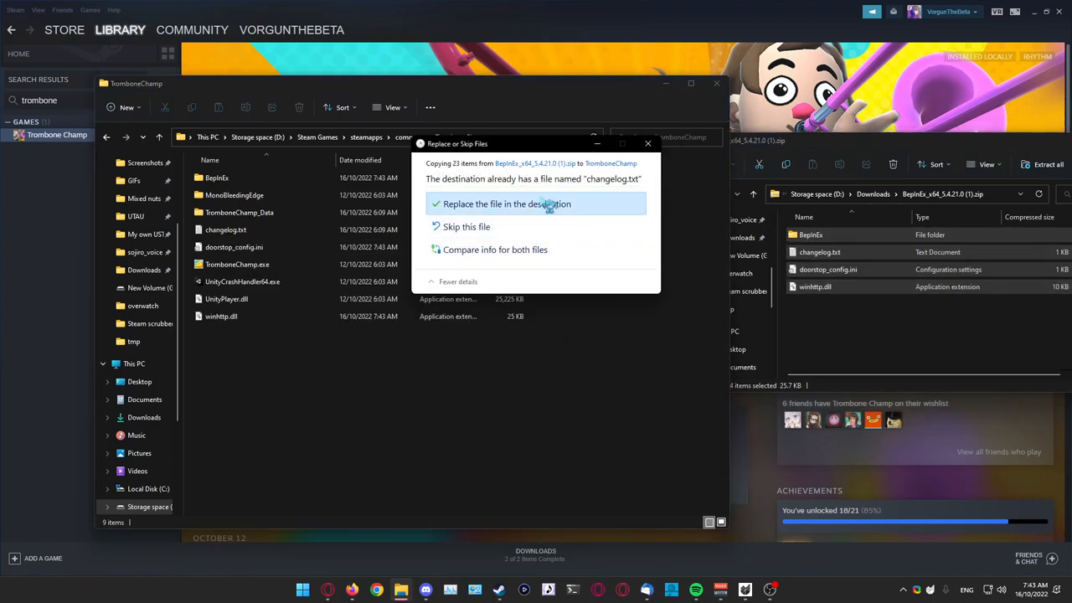
left_click(506, 204)
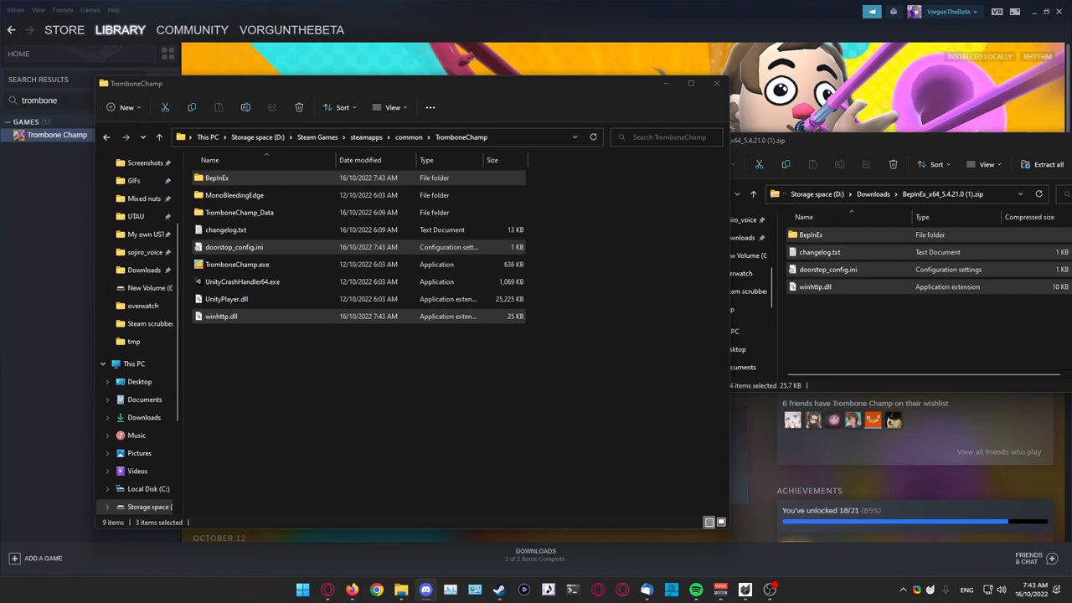
mouse_move(416, 91)
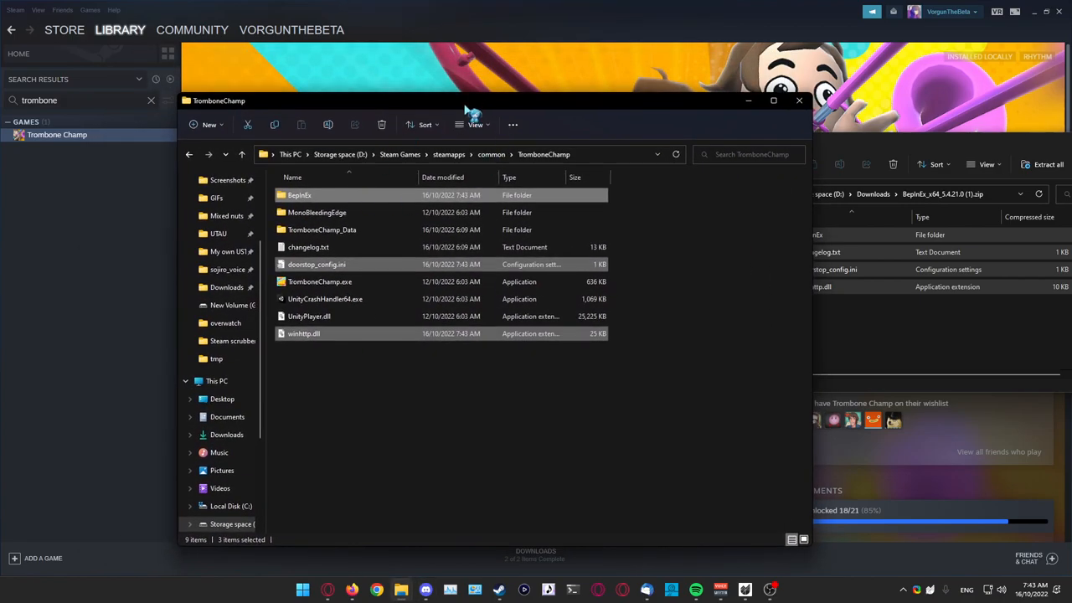
- Play Trombone Champ once from the Steam library so BepInEx initialises
left_click(797, 101)
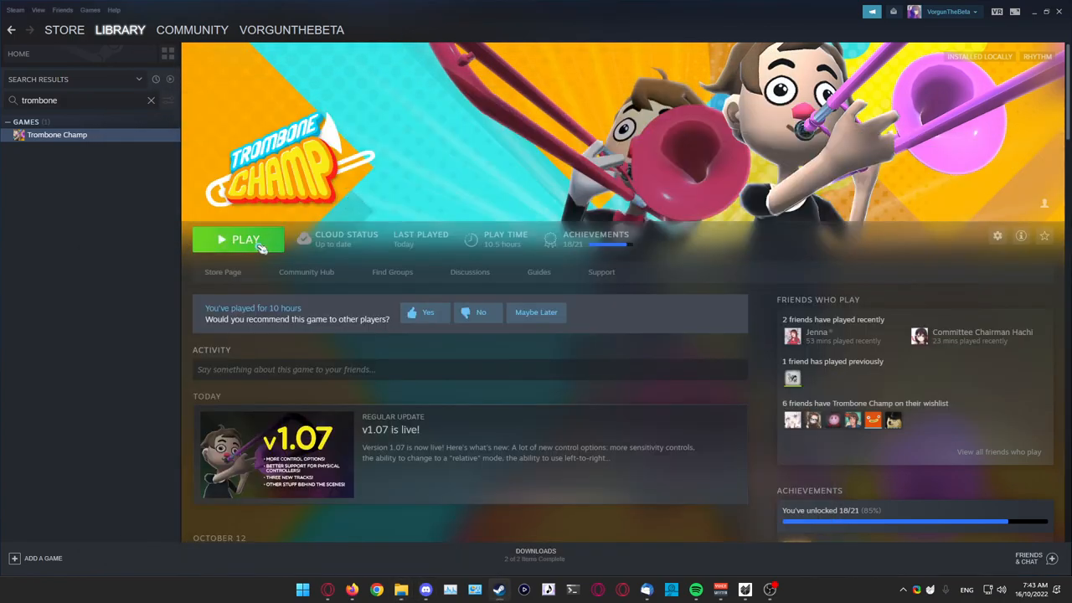
left_click(237, 239)
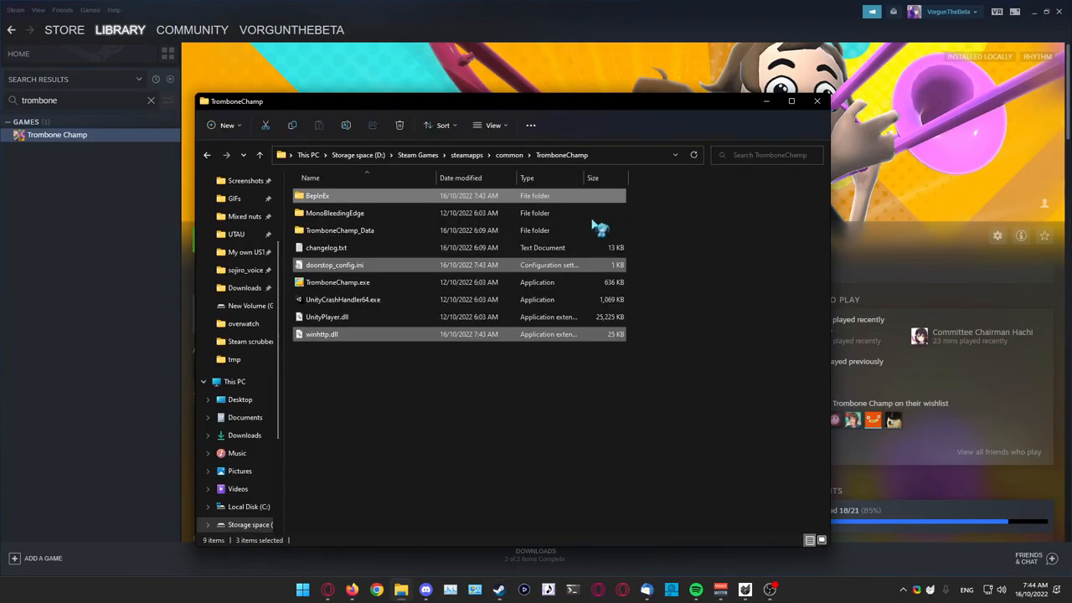
- Browse into TromboneChamp's BepInEx folder to see its generated config, core and plugins folders
double_click(317, 194)
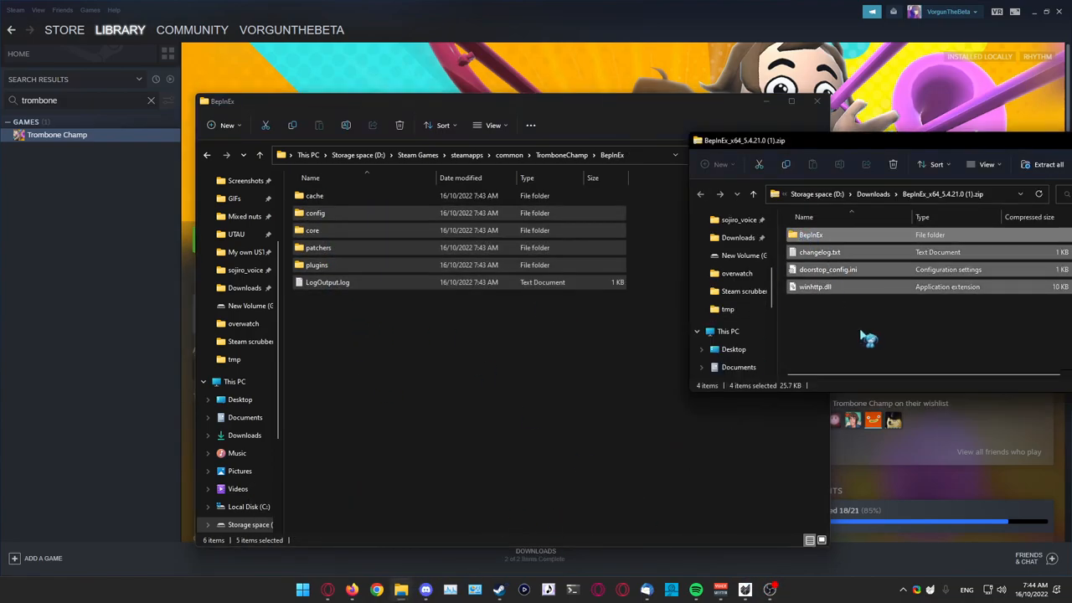
double_click(810, 234)
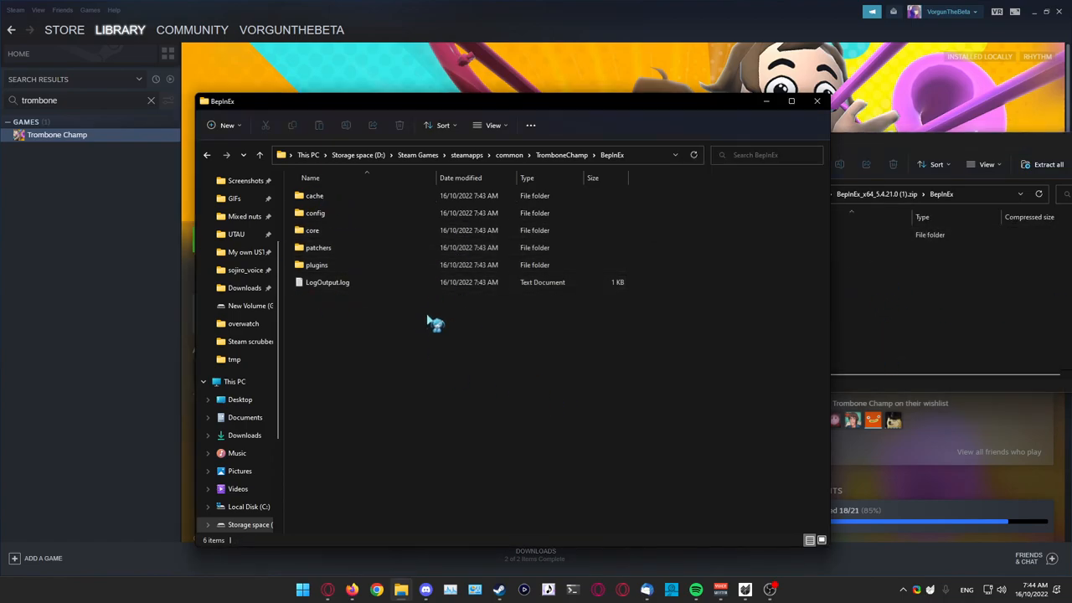
mouse_move(413, 493)
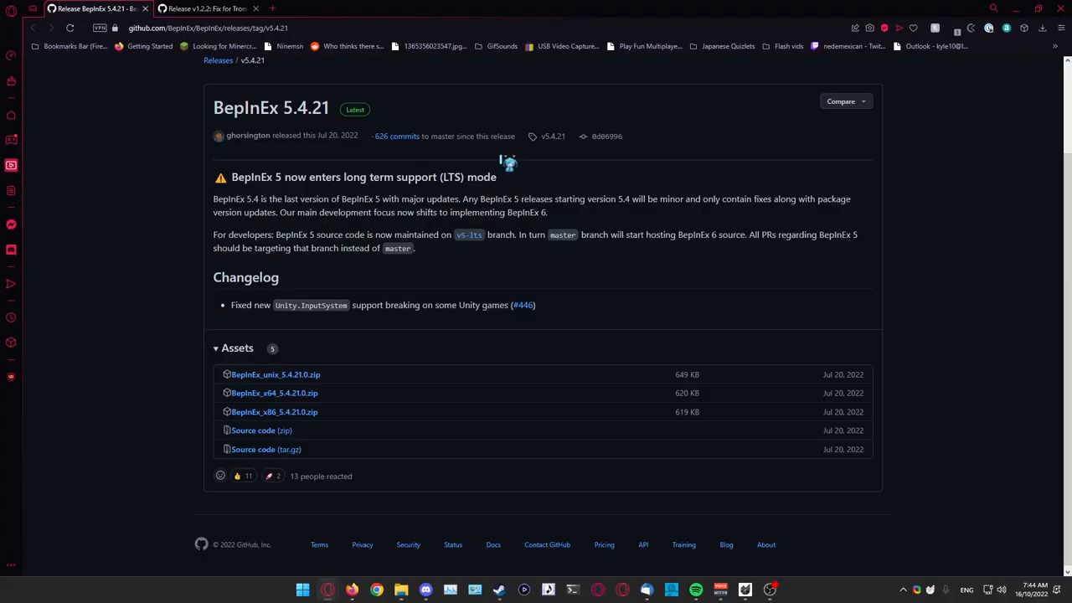
- Save TrombLoader.dll from the v1.2.2 release into TromboneChamp\BepInEx\plugins, then return to Steam
left_click(204, 9)
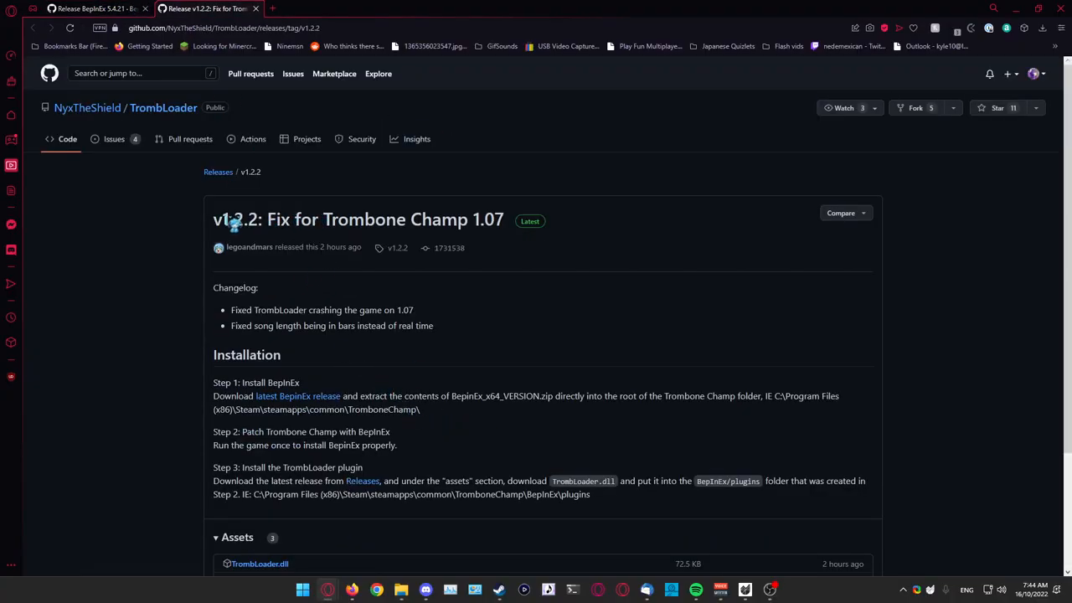
scroll("down", 3)
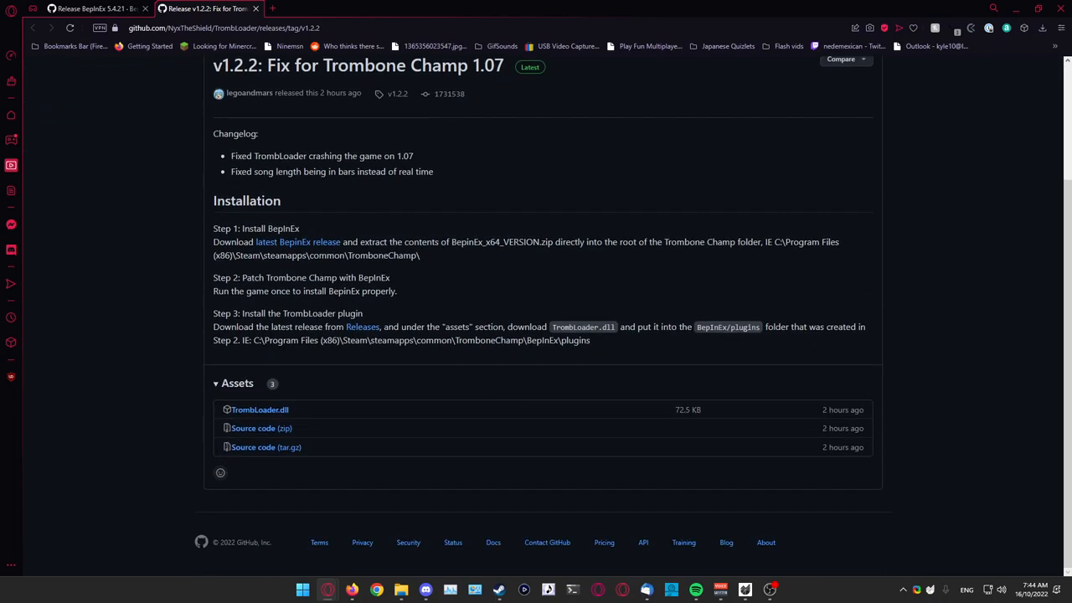
mouse_move(249, 378)
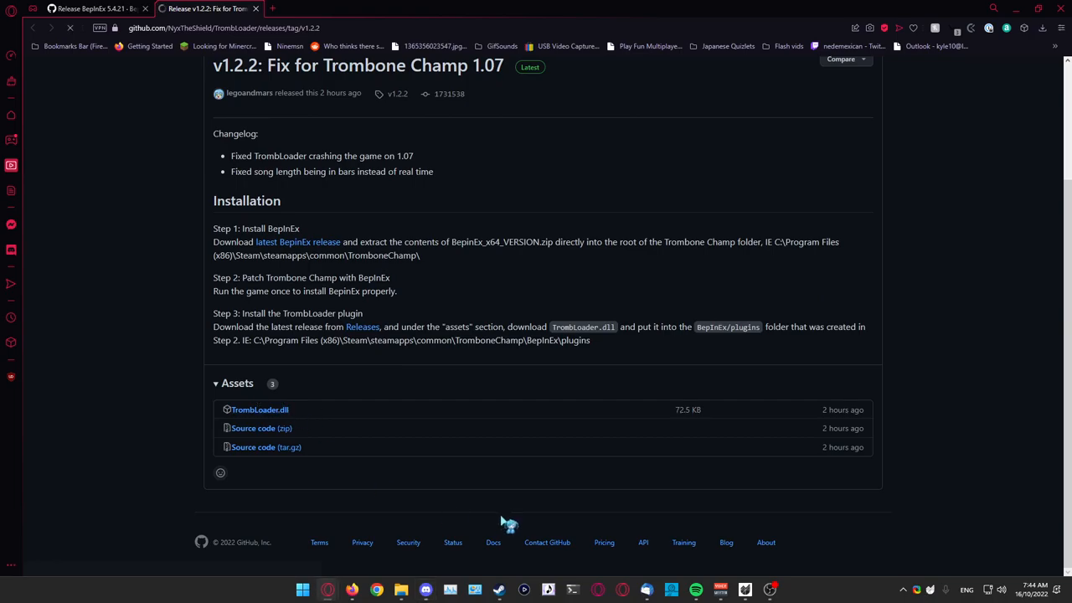
left_click(259, 409)
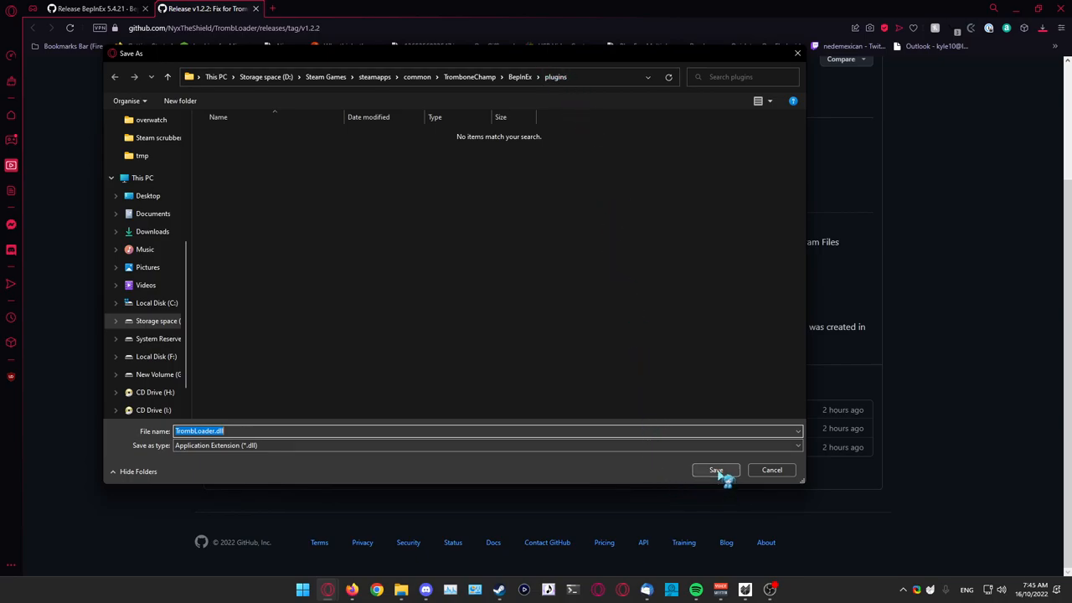
left_click(716, 469)
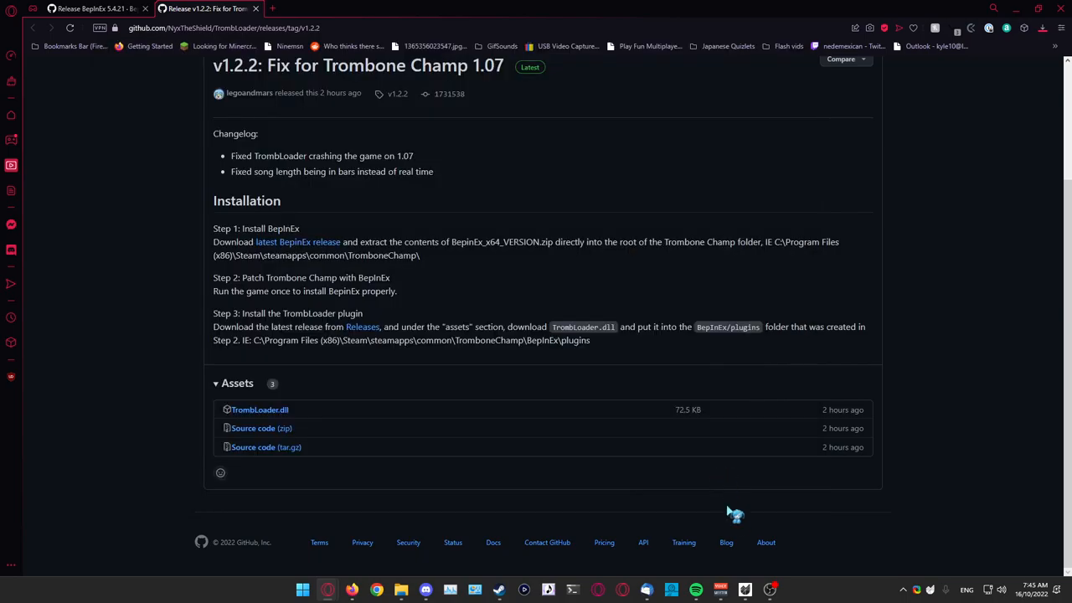
left_click(259, 408)
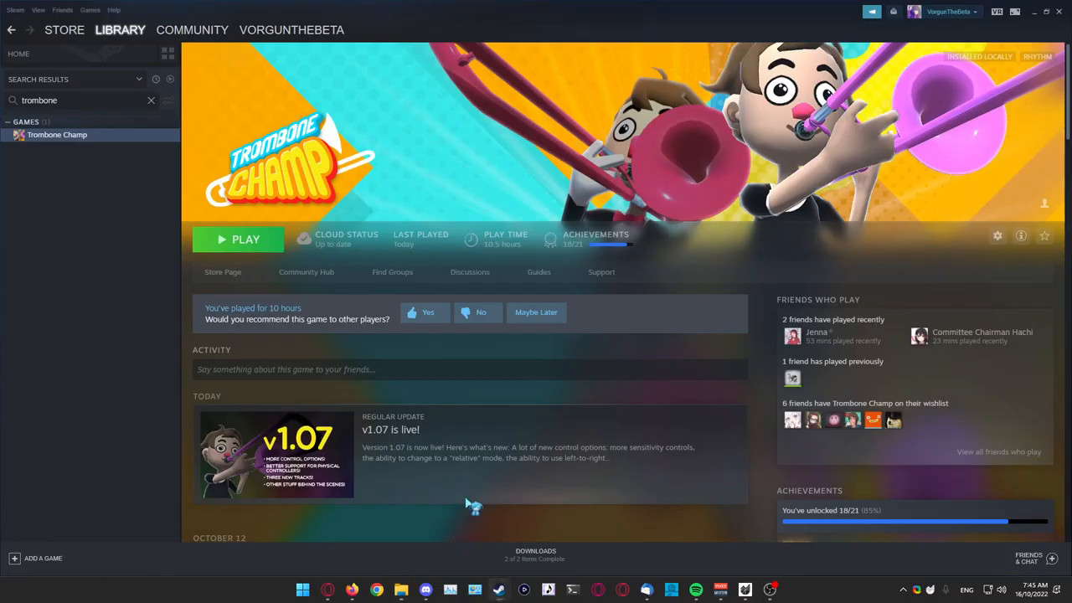
- Play Trombone Champ once so TrombLoader creates its CustomSongs folder
left_click(238, 240)
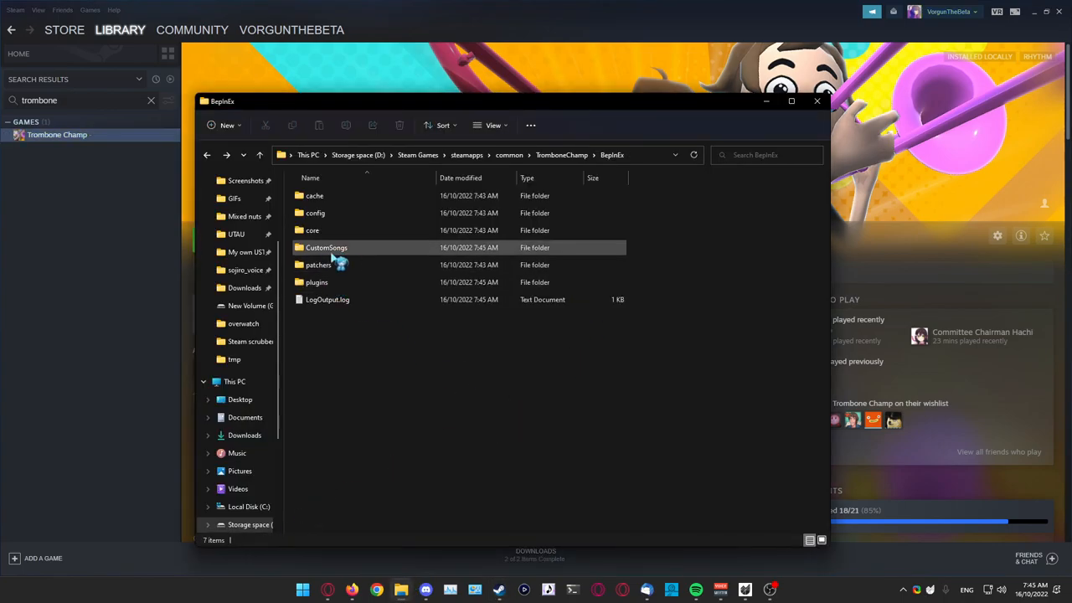
- Copy the OneWingedAngel folder from OneWingedAngel.zip into BepInEx\CustomSongs
double_click(325, 248)
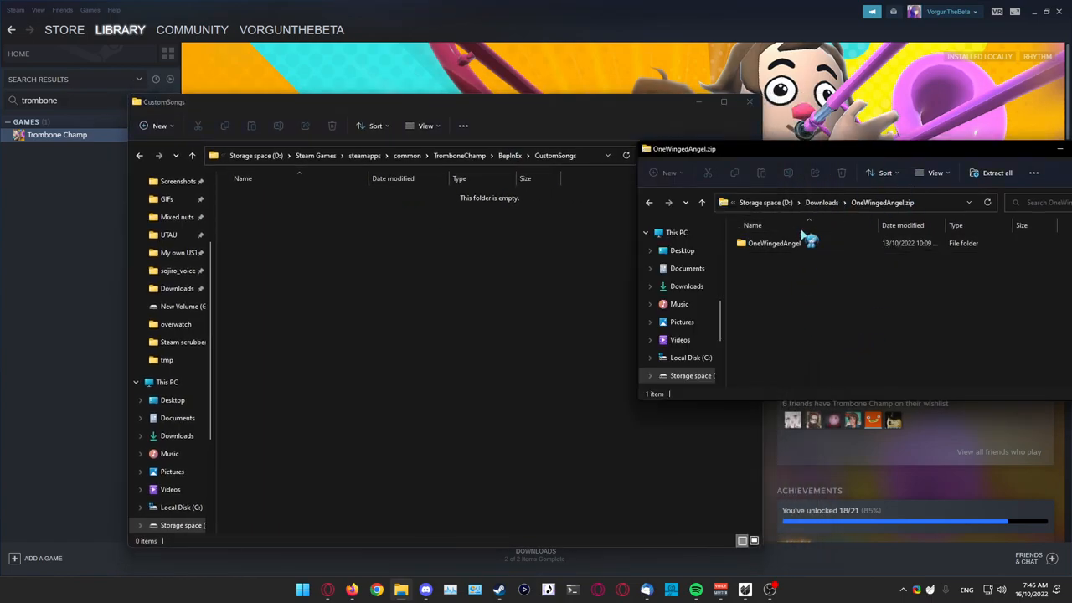
left_click(774, 243)
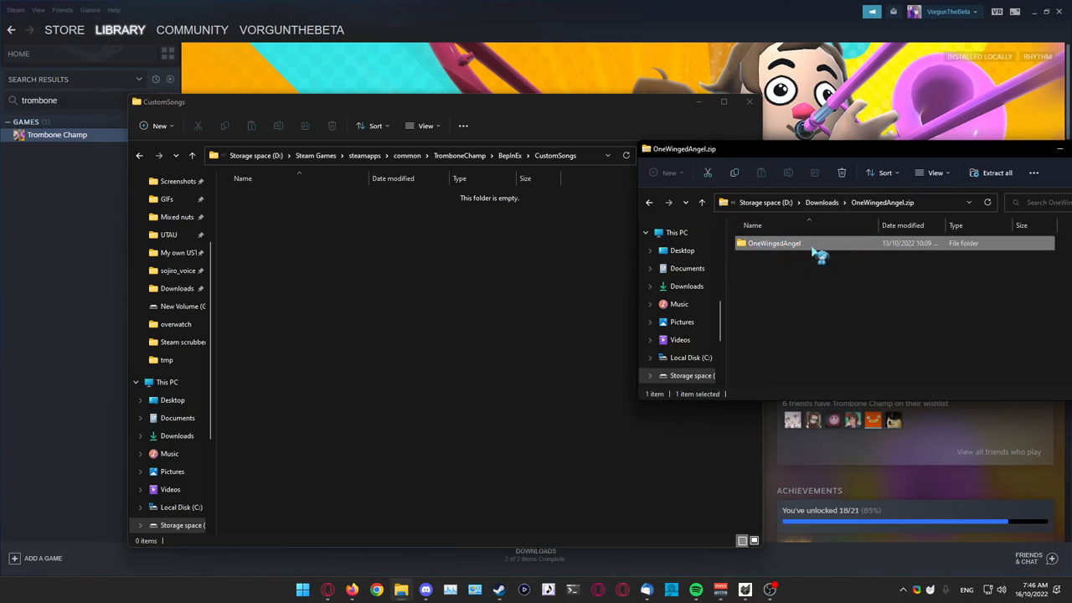
mouse_move(817, 254)
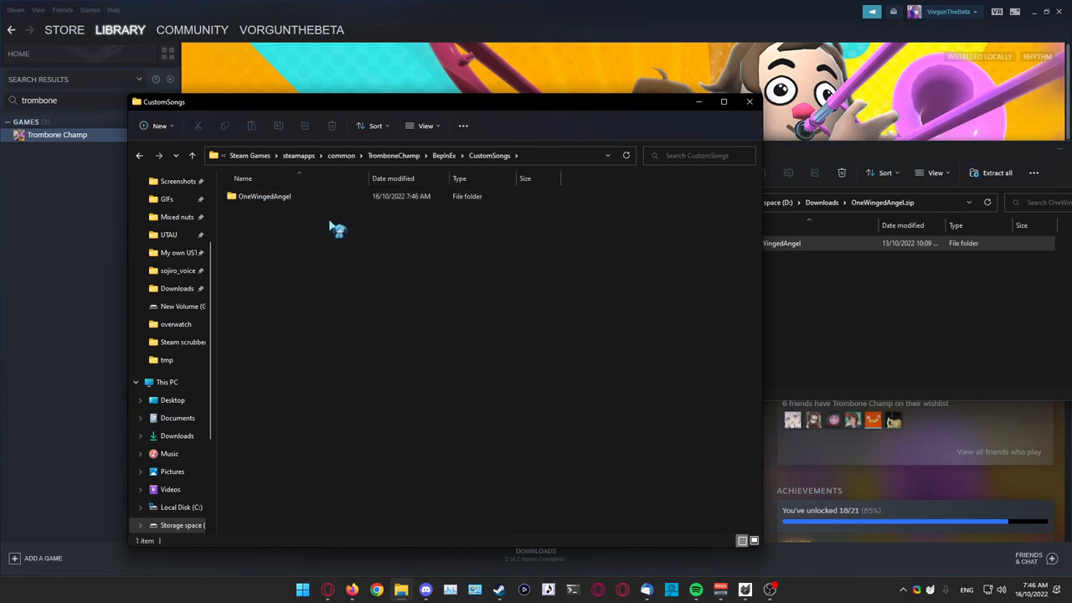
mouse_move(303, 238)
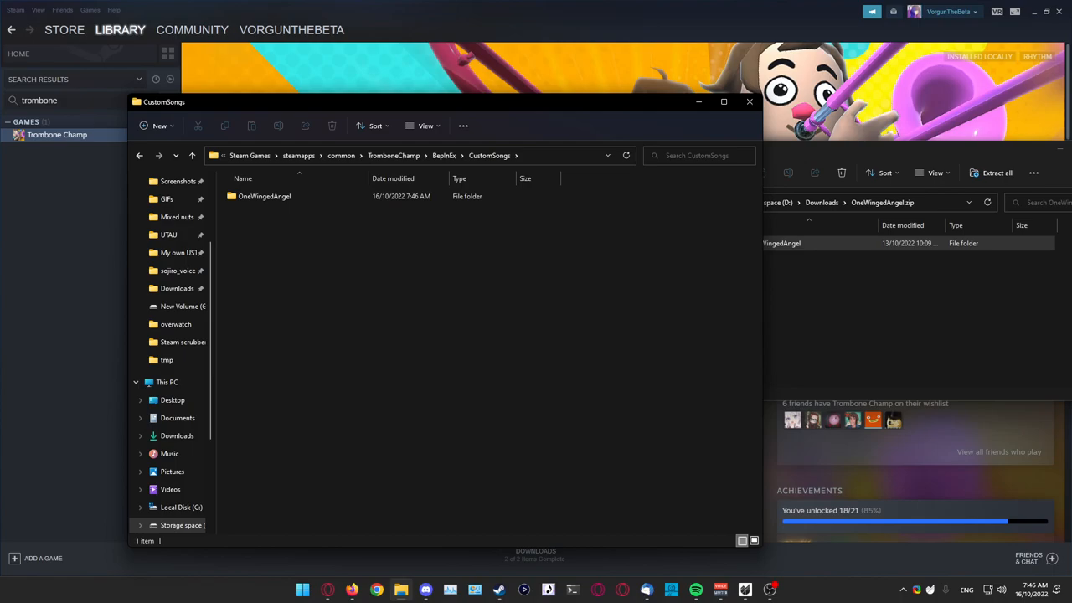
mouse_move(988, 338)
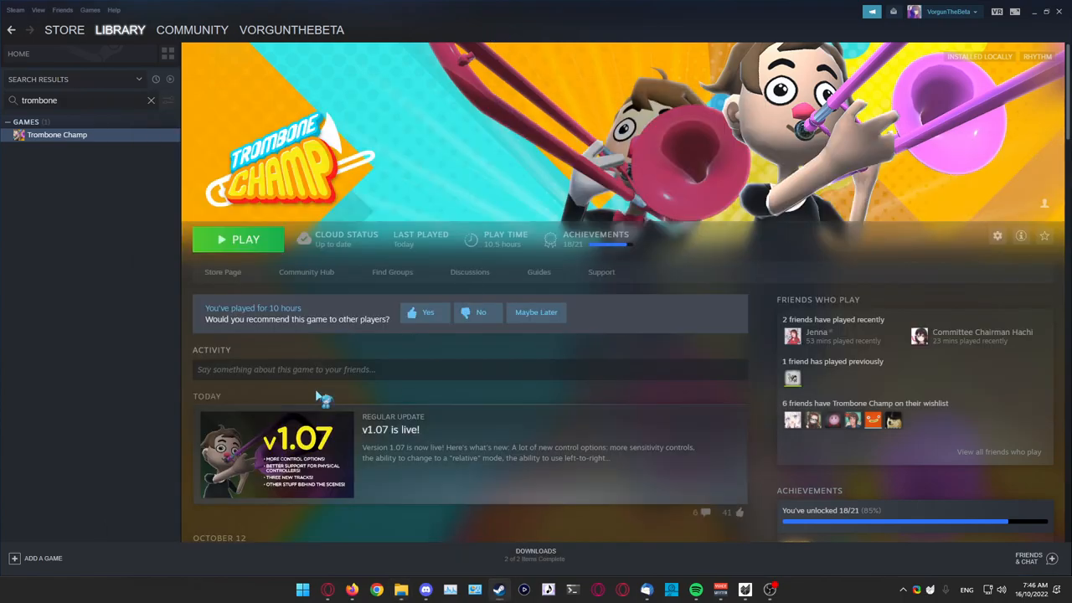
- Play Trombone Champ from Steam and wait for its title screen
left_click(238, 239)
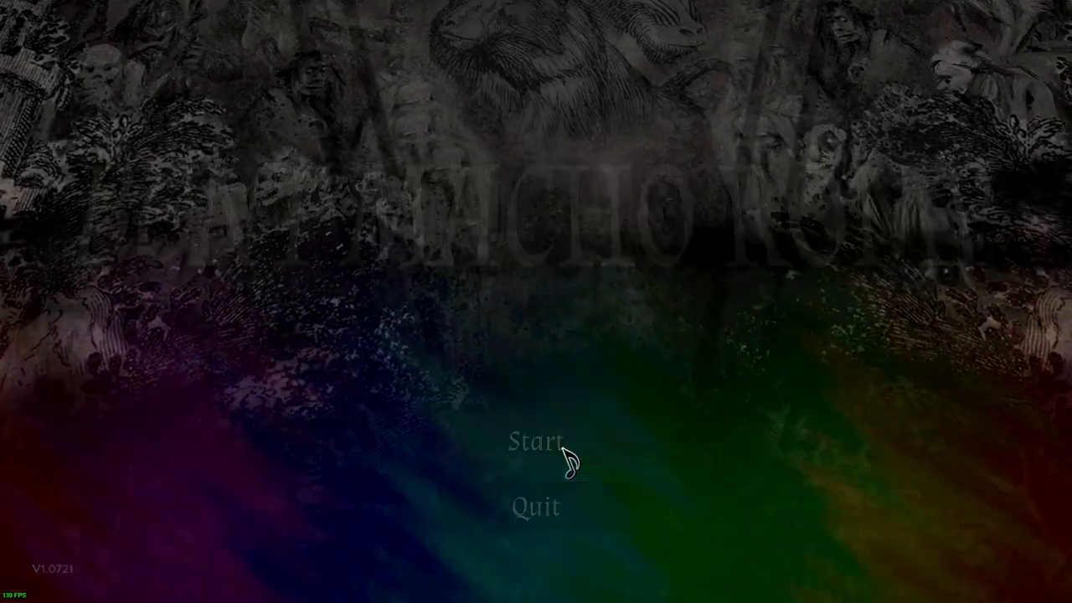
- Start with the default tromboner, confirm One Winged Angel in Choose A Track, then stop the game
left_click(534, 442)
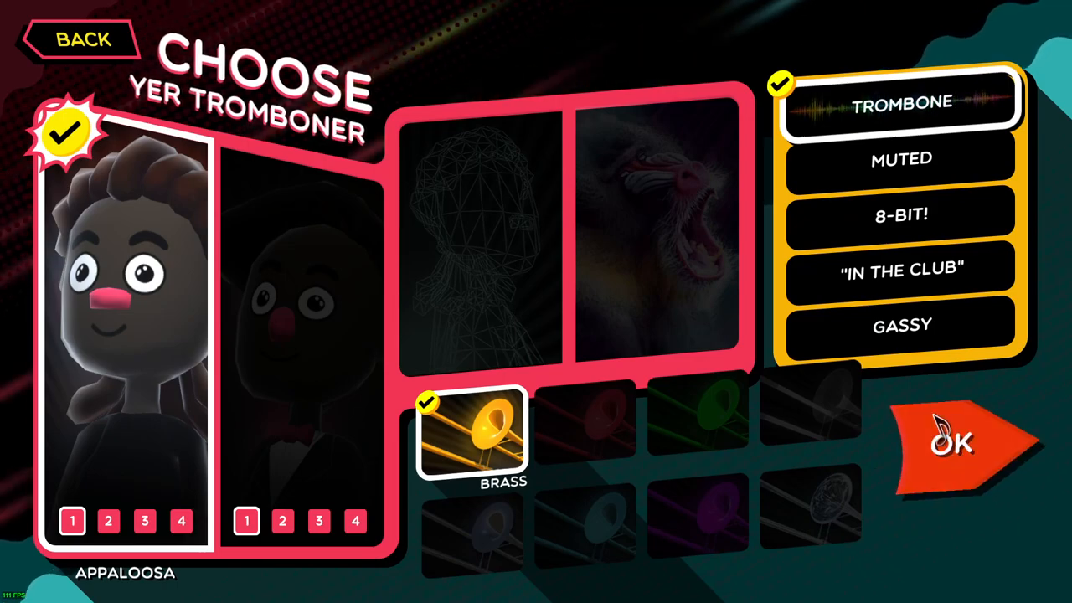
left_click(947, 444)
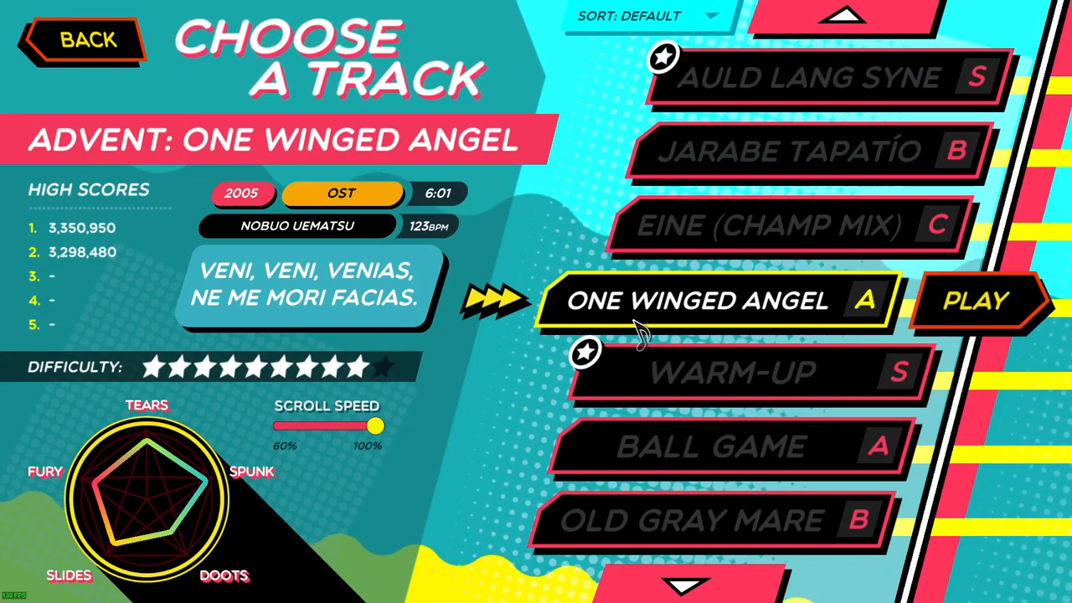
left_click(975, 301)
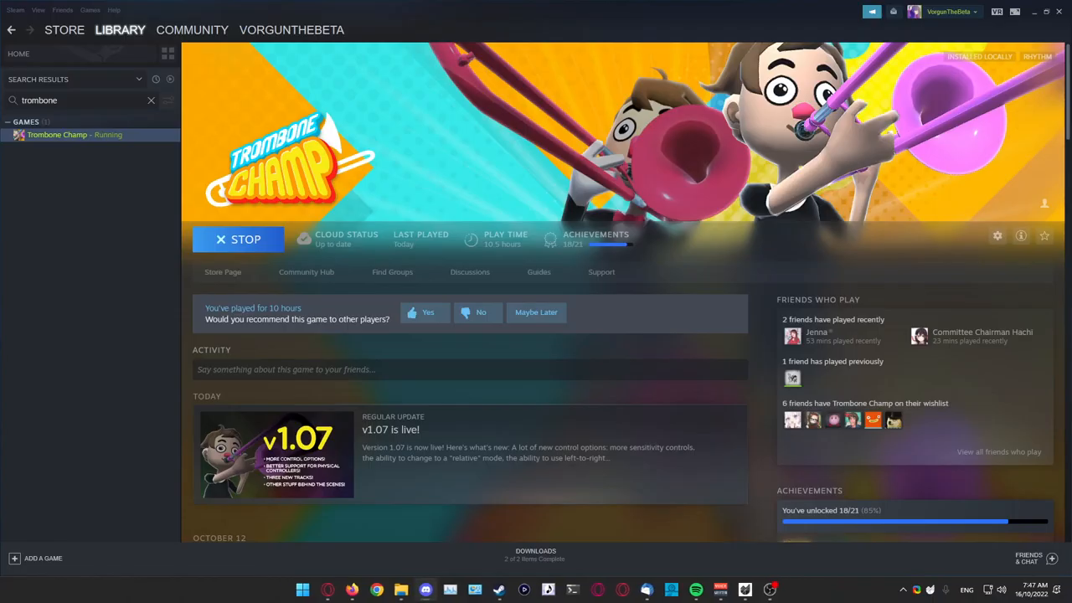
left_click(238, 240)
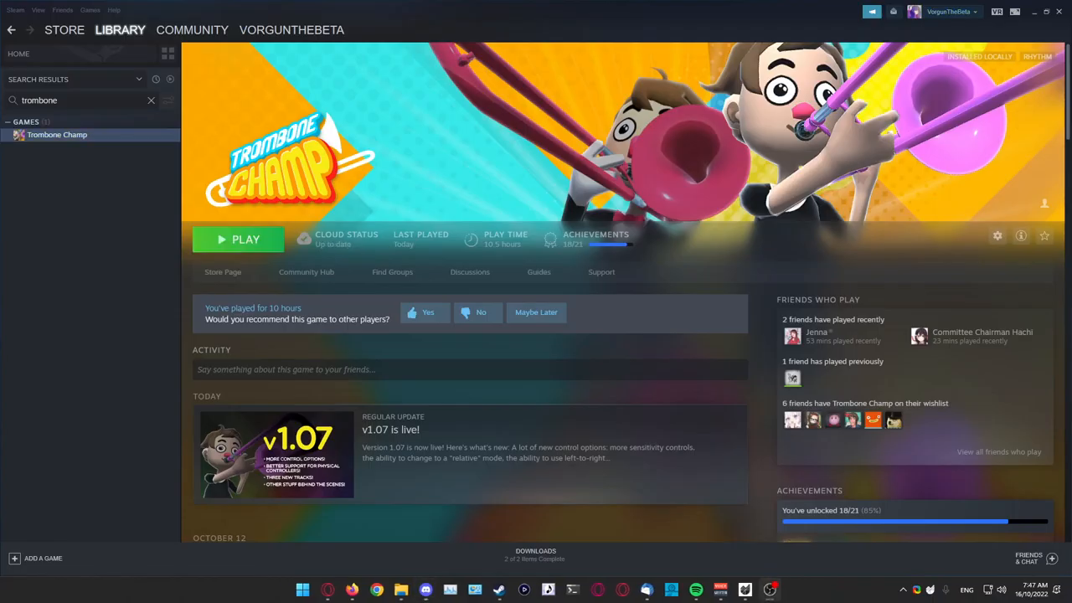